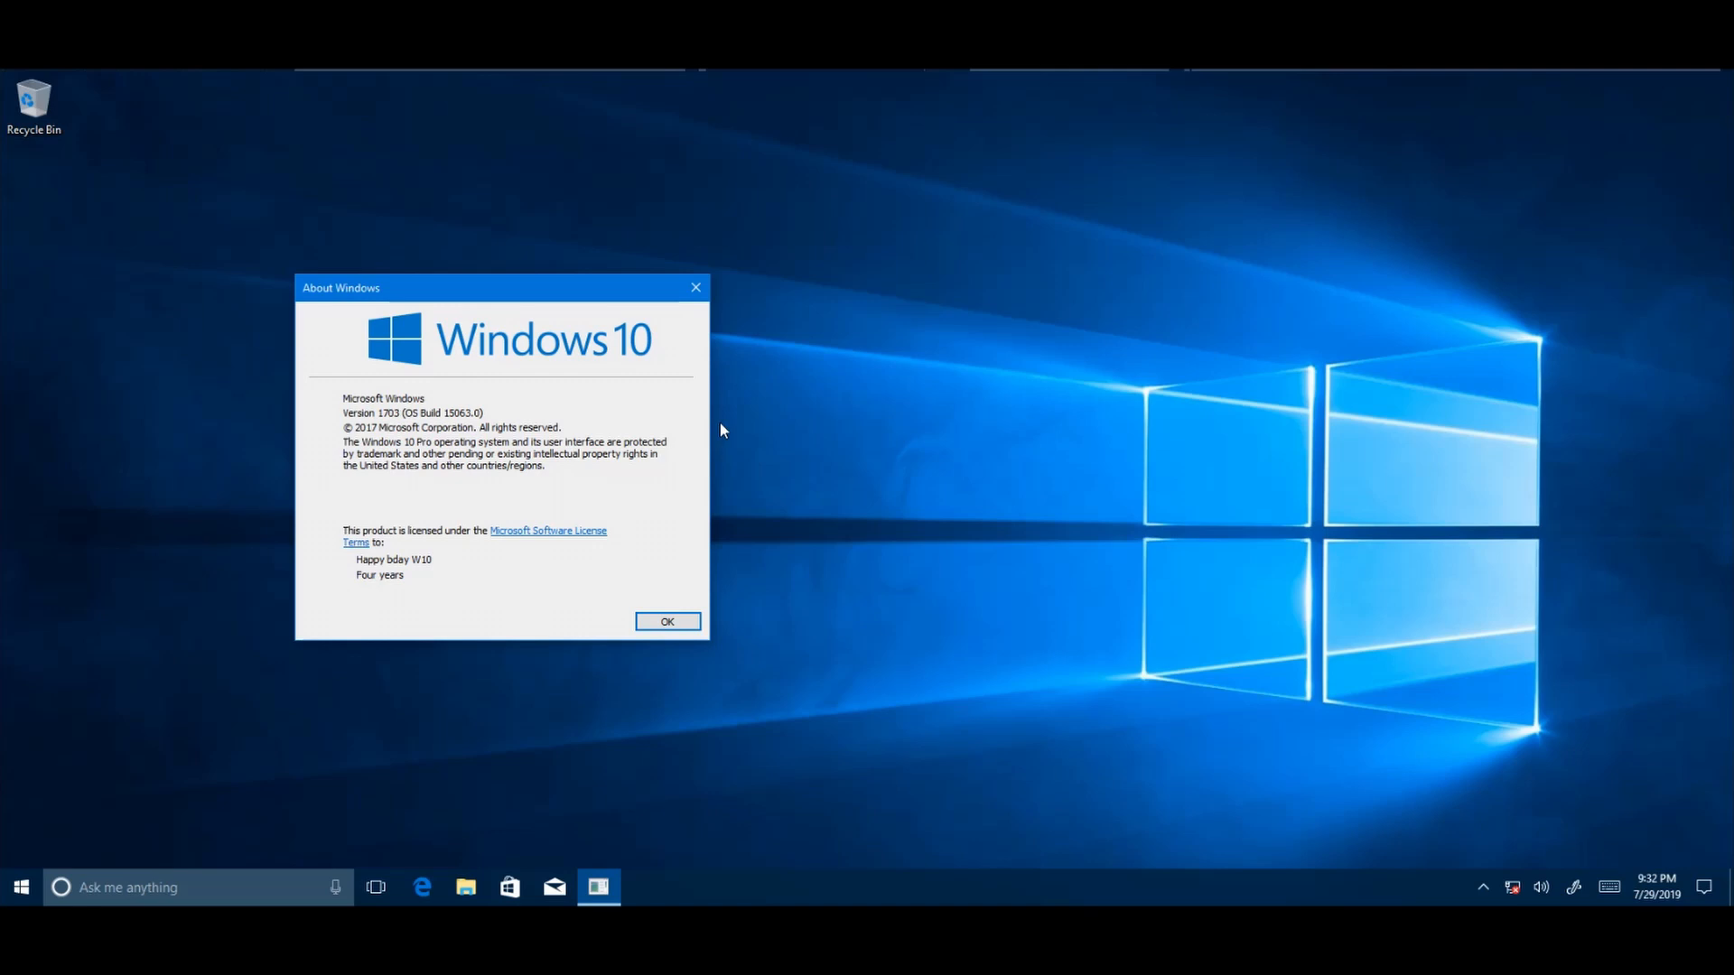
Step: Close the About Windows box for version 1703 and reach the Game Mode page with Game Mode on
{"action": "left_click", "coordinate": [666, 620]}
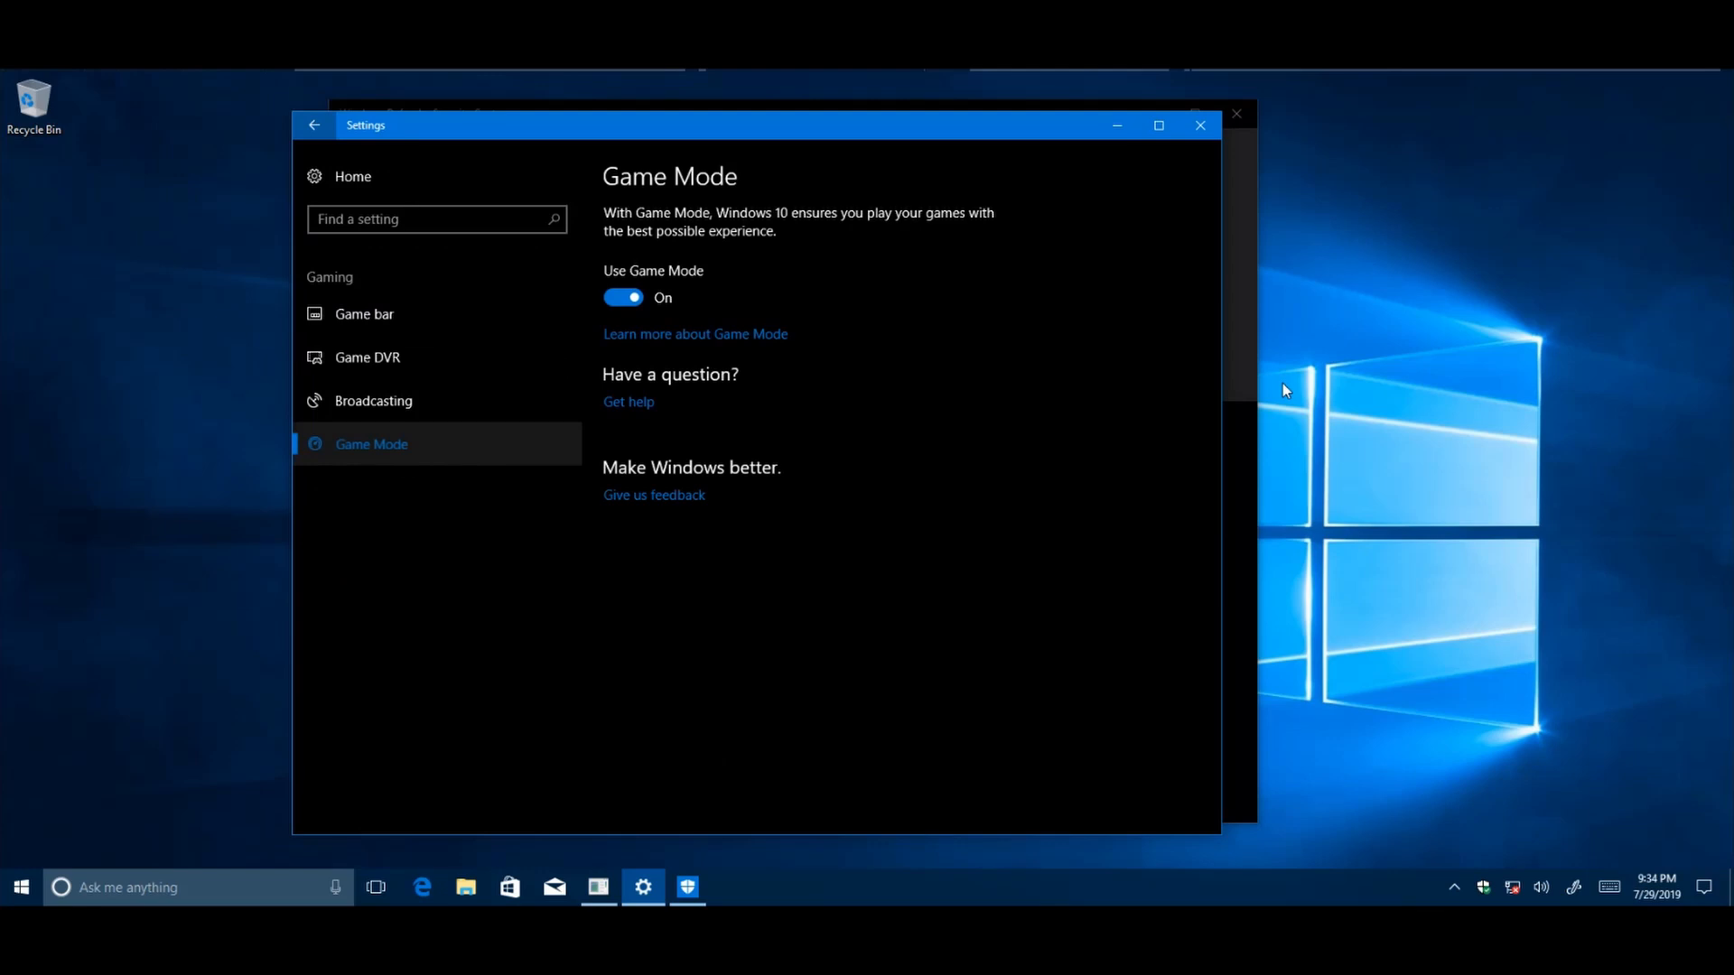
Step: Bring up Task Manager's Processes list showing per-process GPU usage on version 1709
{"action": "left_click", "coordinate": [686, 887]}
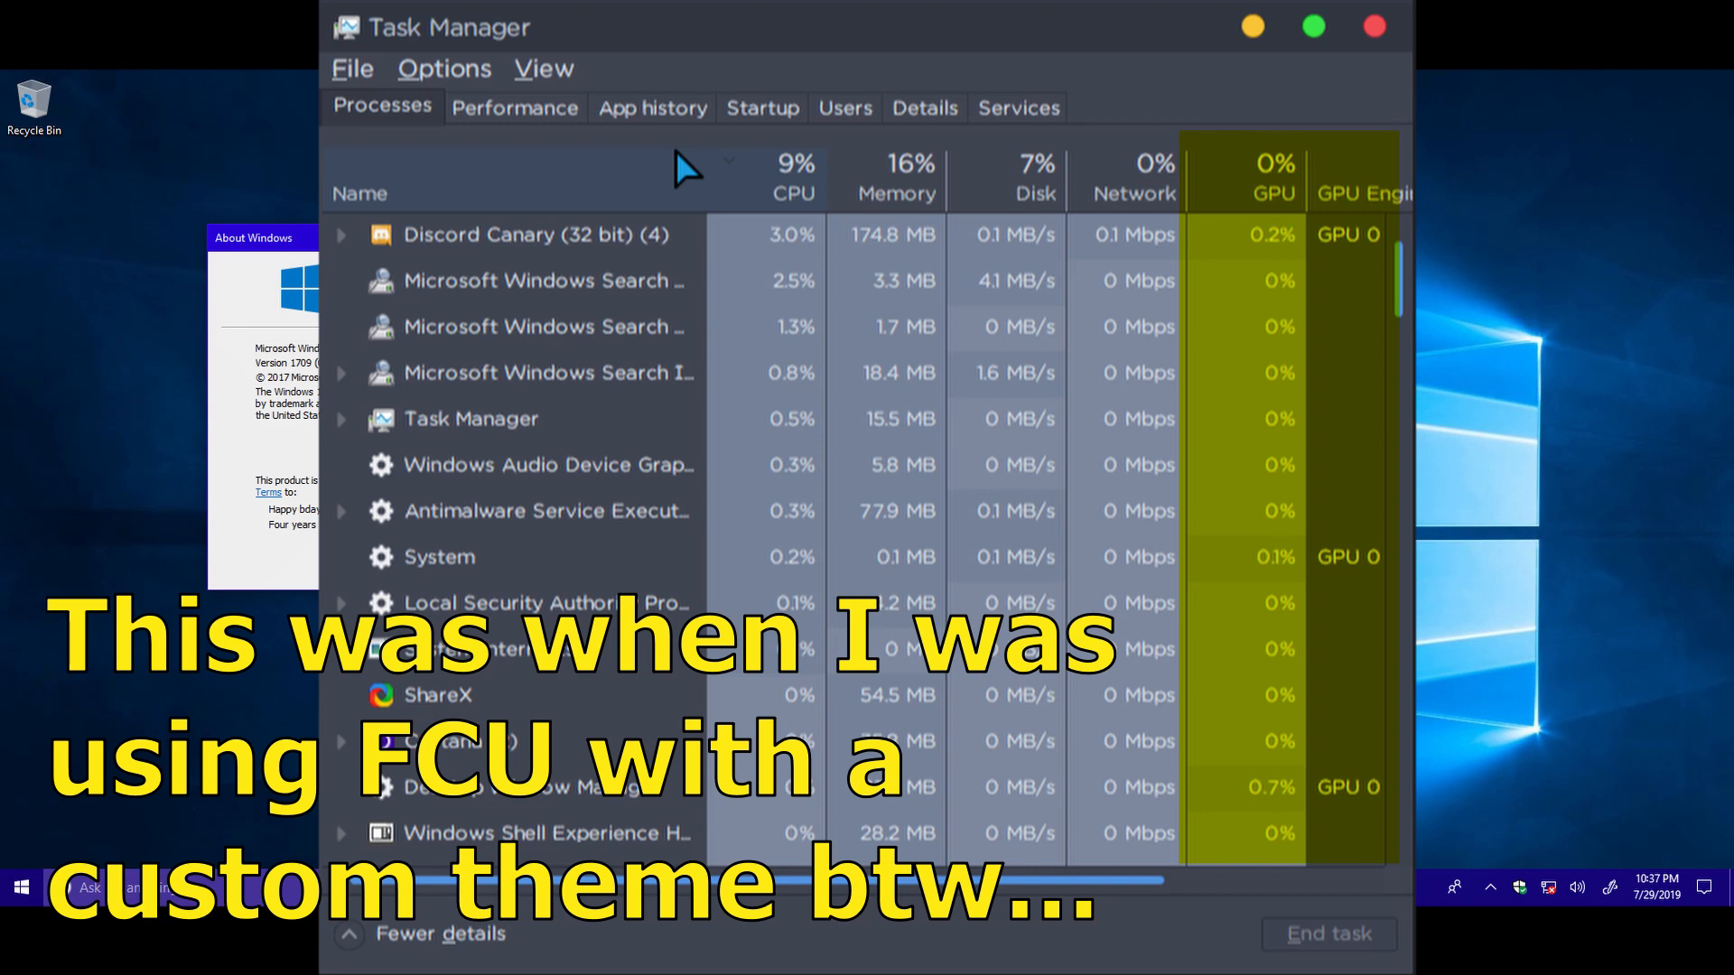
Step: Close Task Manager, leaving the About Windows box for version 1709 (OS Build 16299.15) visible
{"action": "left_click", "coordinate": [1373, 26]}
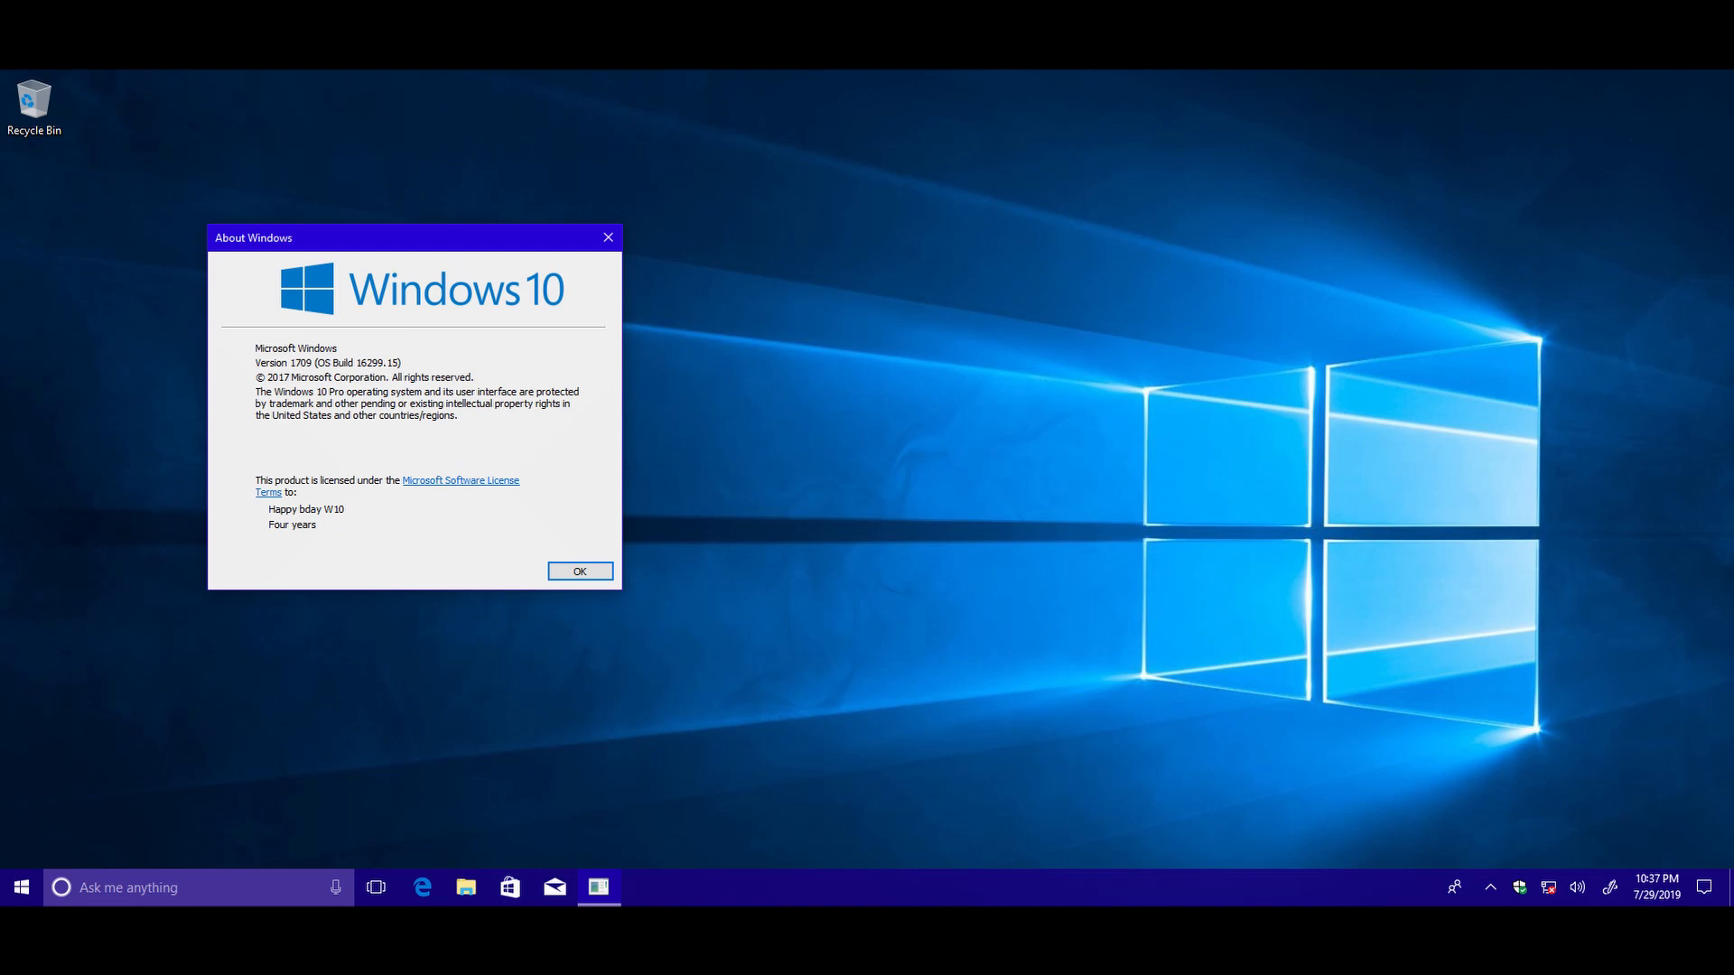
Step: Dismiss the About Windows box and show the Settings home with Phone, Gaming and Cortana categories
{"action": "left_click", "coordinate": [509, 887]}
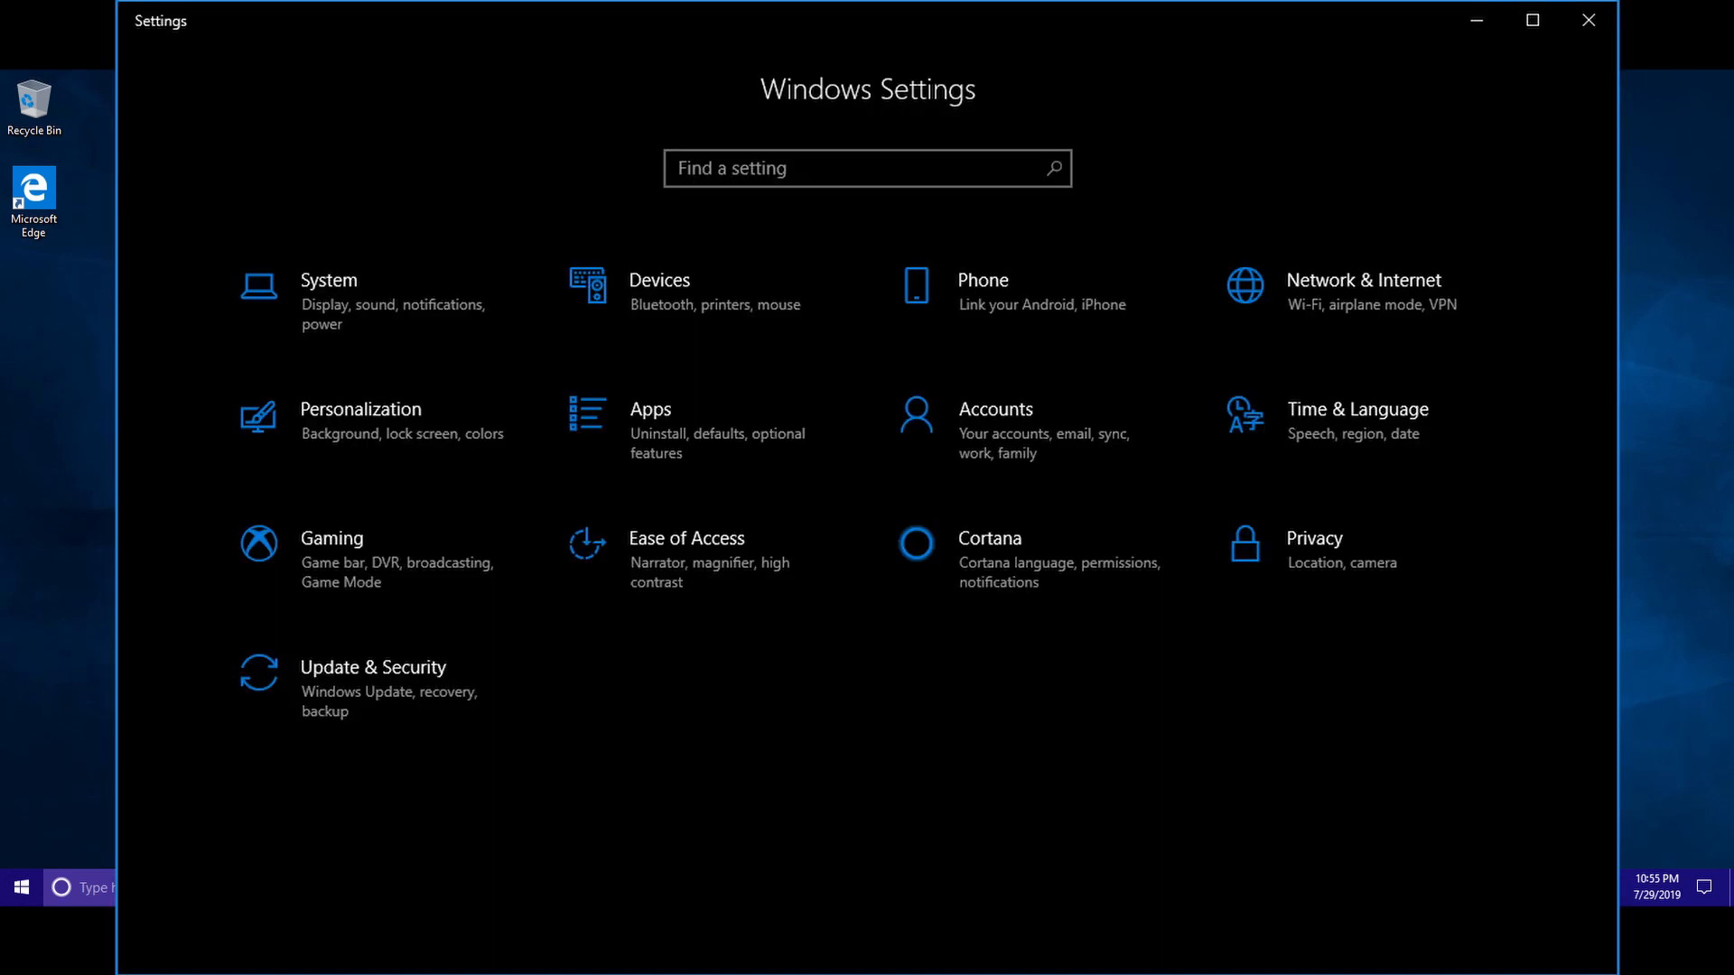
{"action": "left_click", "coordinate": [327, 278]}
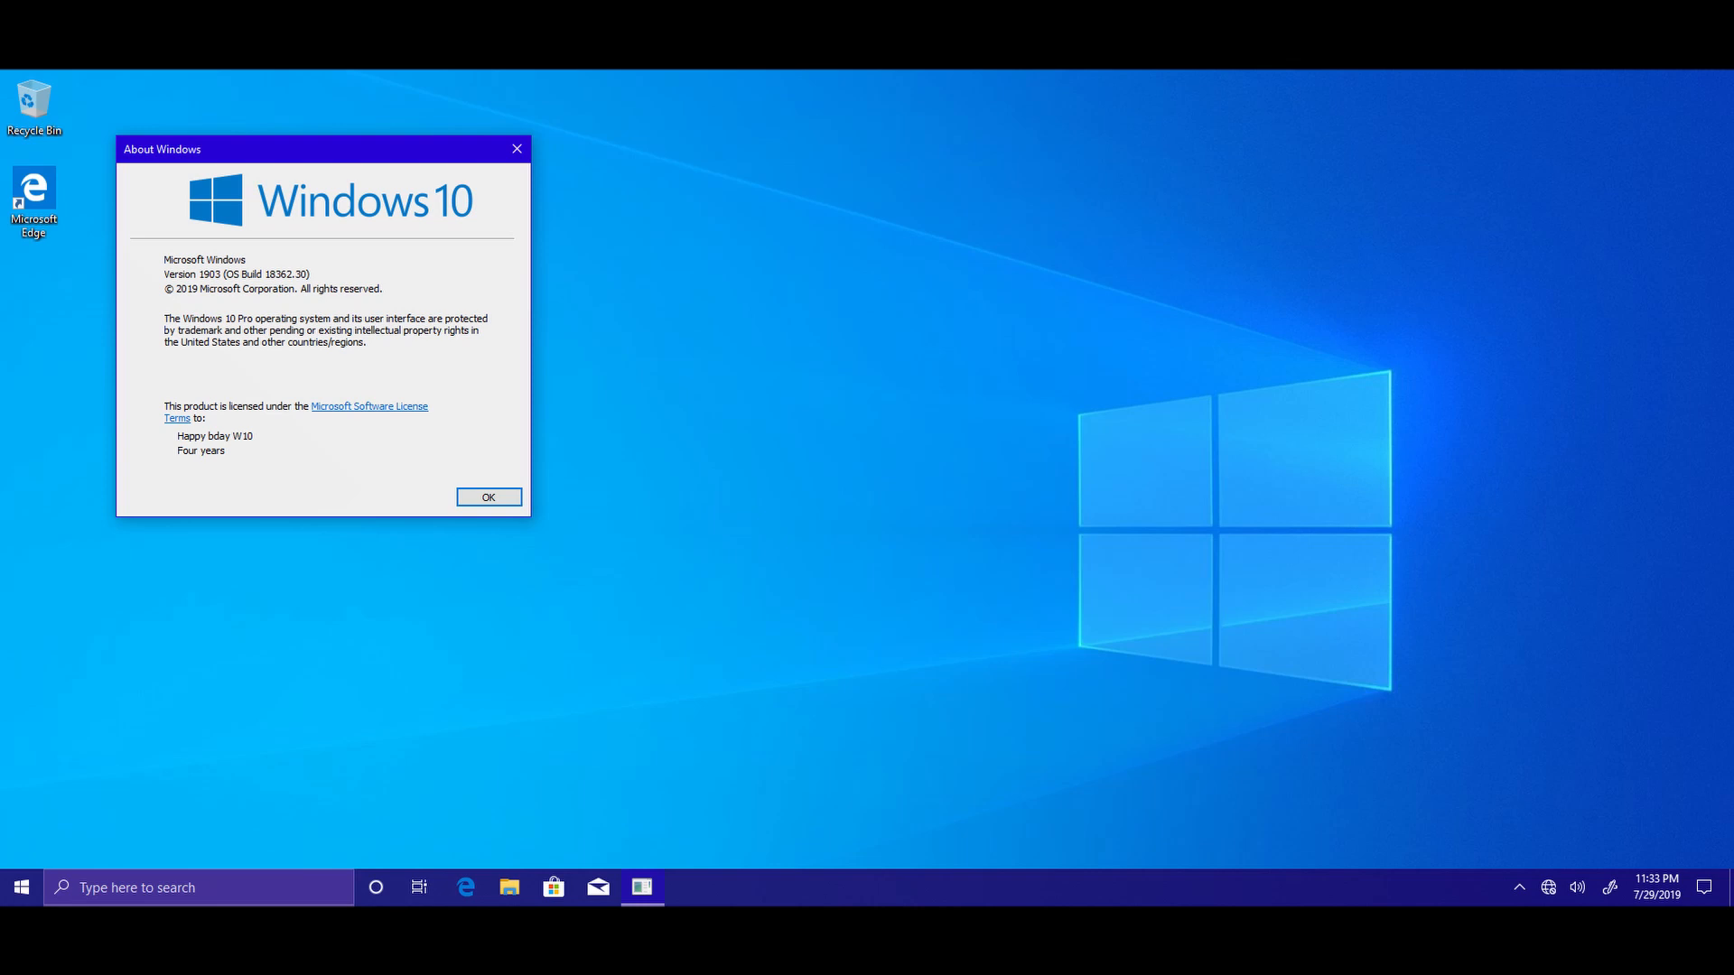
{"action": "left_click", "coordinate": [486, 497]}
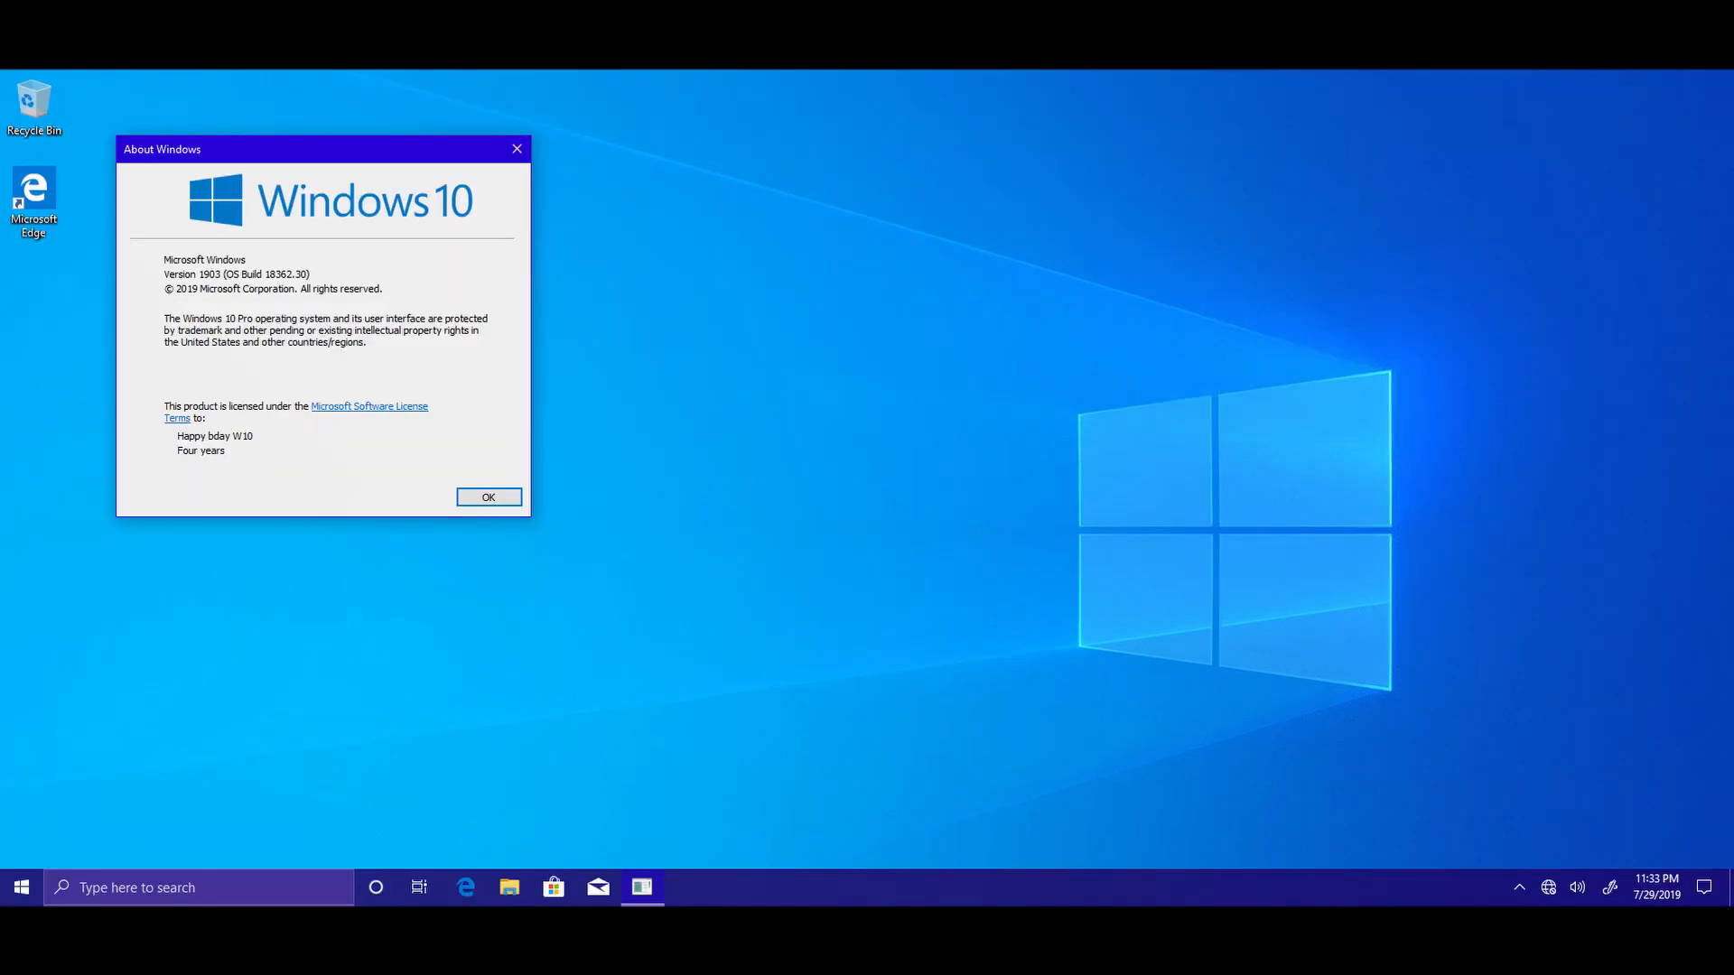
{"action": "left_click", "coordinate": [20, 886]}
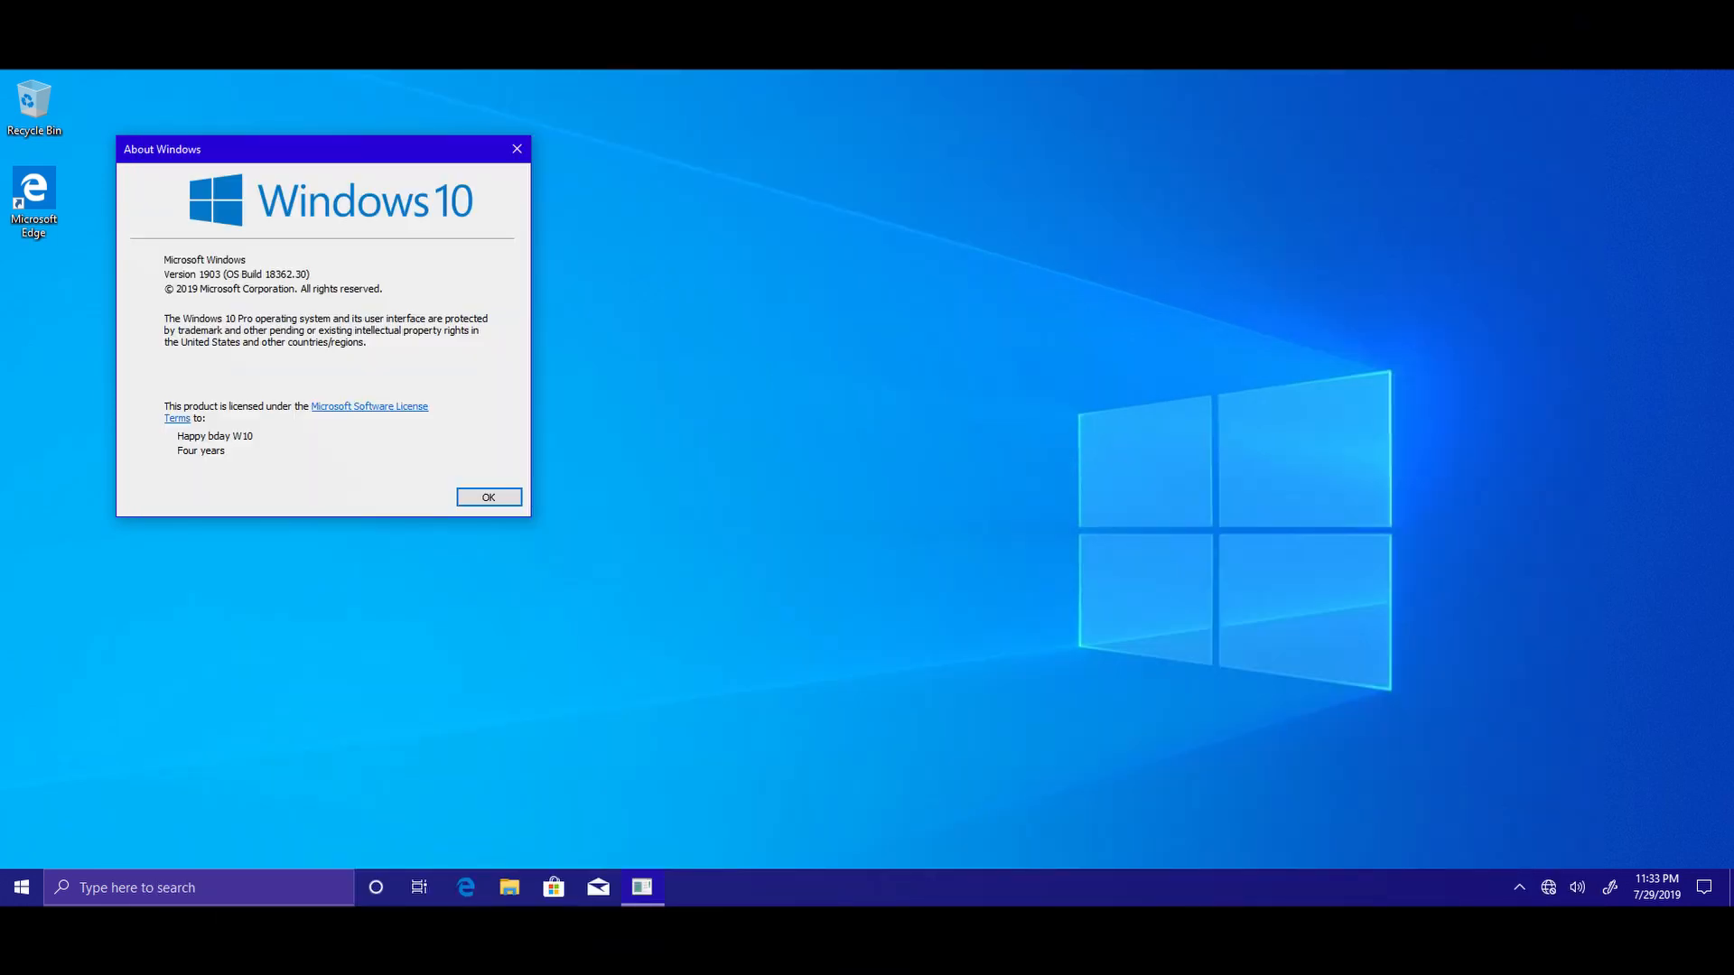
Step: Launch setup.exe from the installation media to reach the Install Windows 10 start page
{"action": "left_click", "coordinate": [1703, 887]}
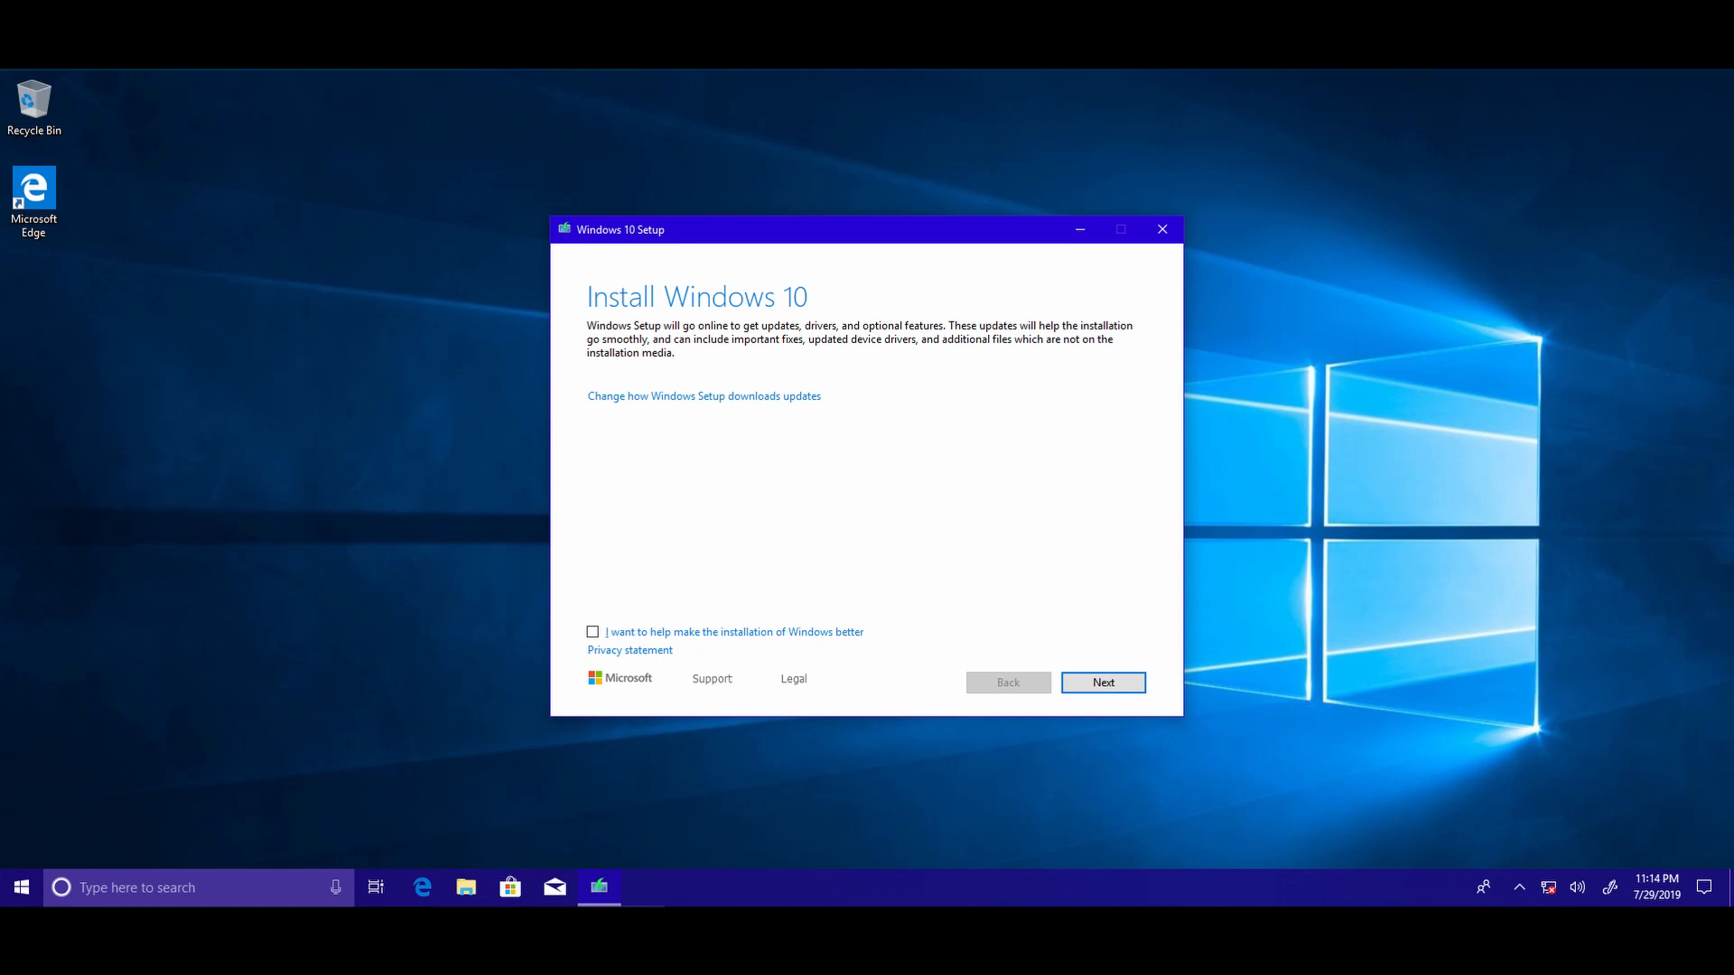
Step: Close Windows 10 Setup and return to the About Windows box for version 1903 (OS Build 18362.30)
{"action": "left_click", "coordinate": [1102, 683]}
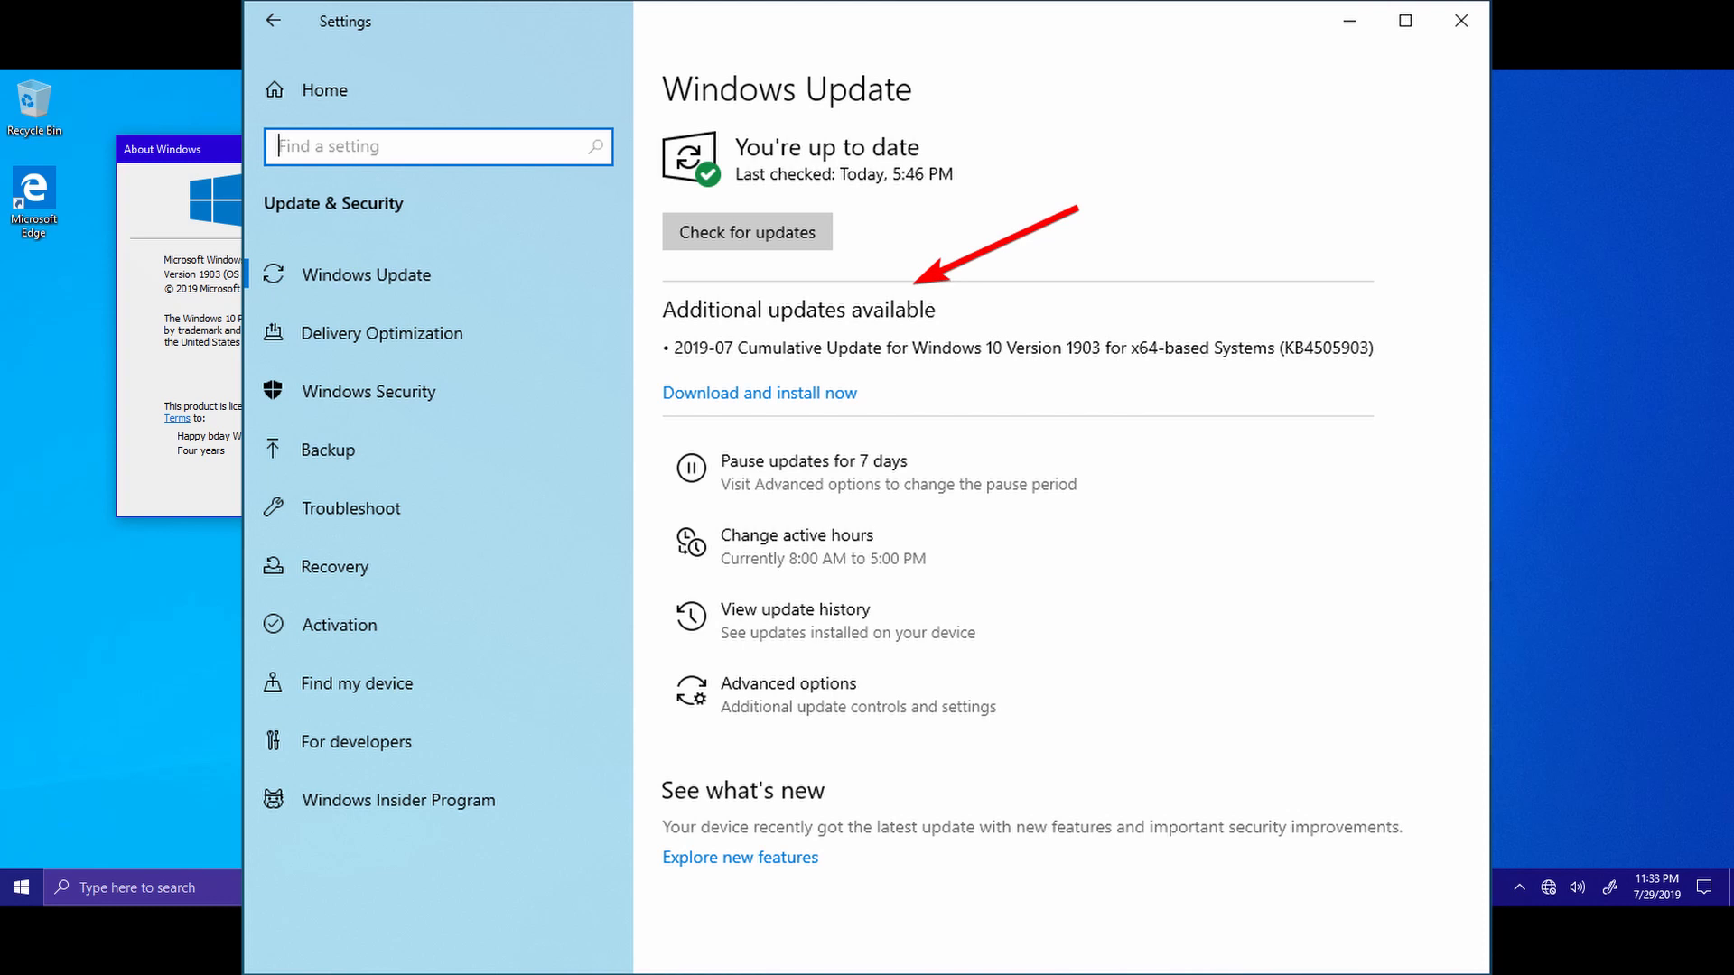
{"action": "left_click", "coordinate": [1459, 20]}
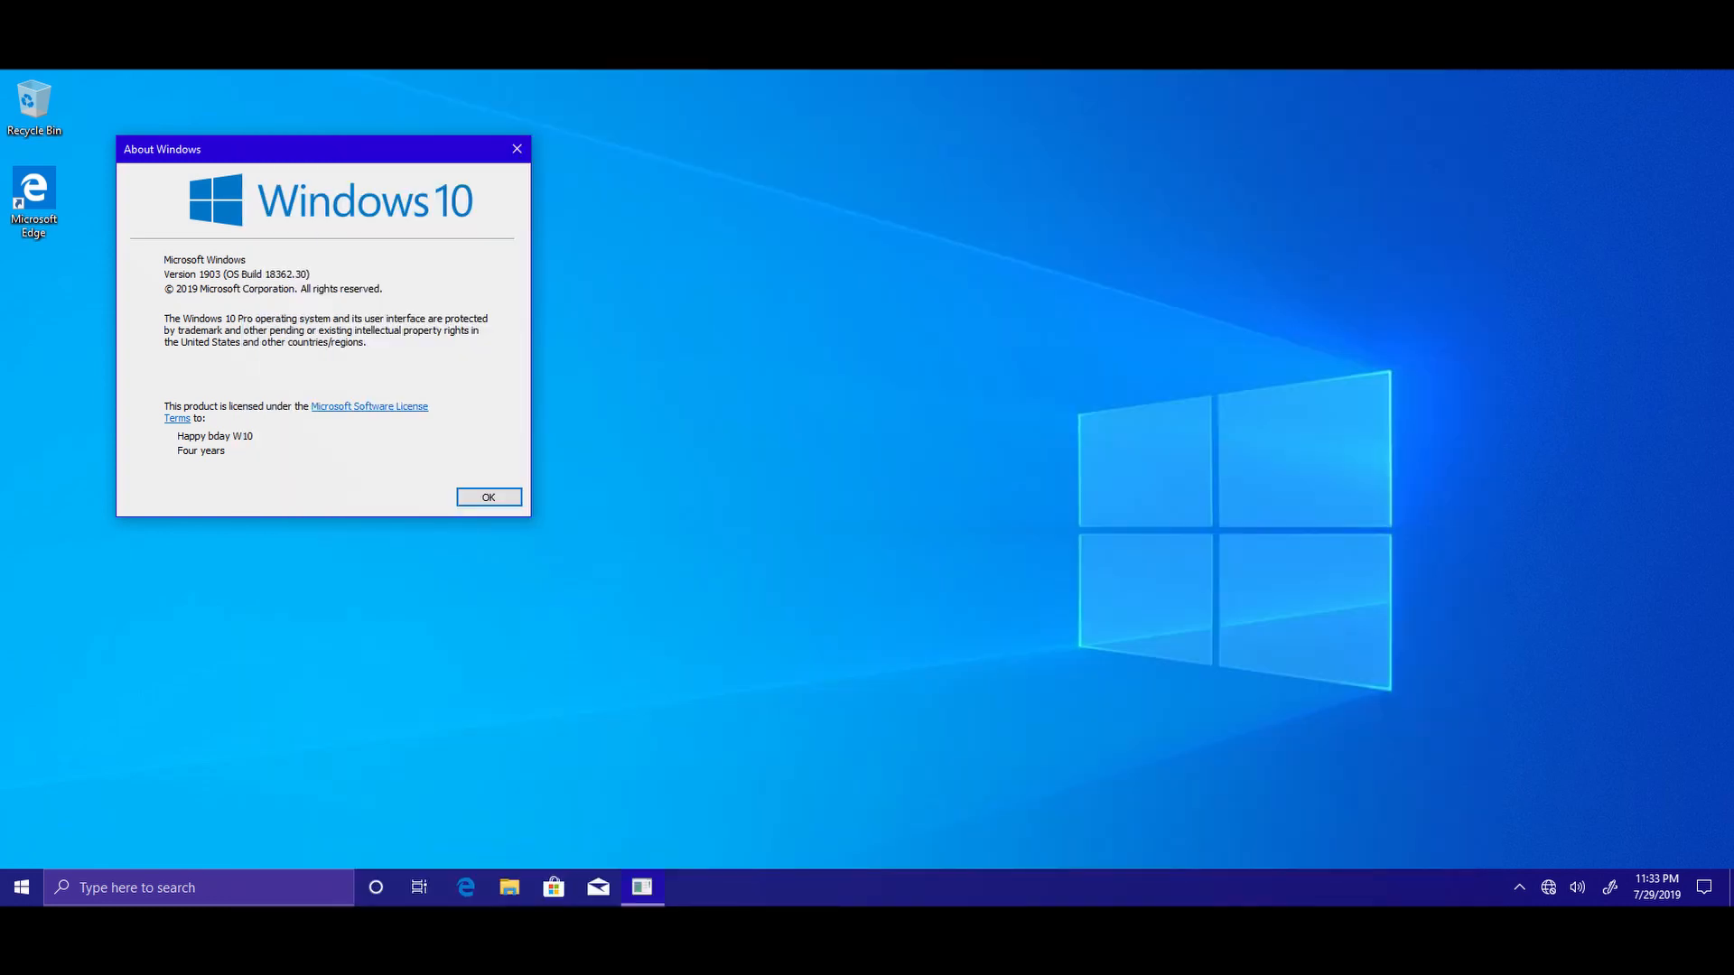